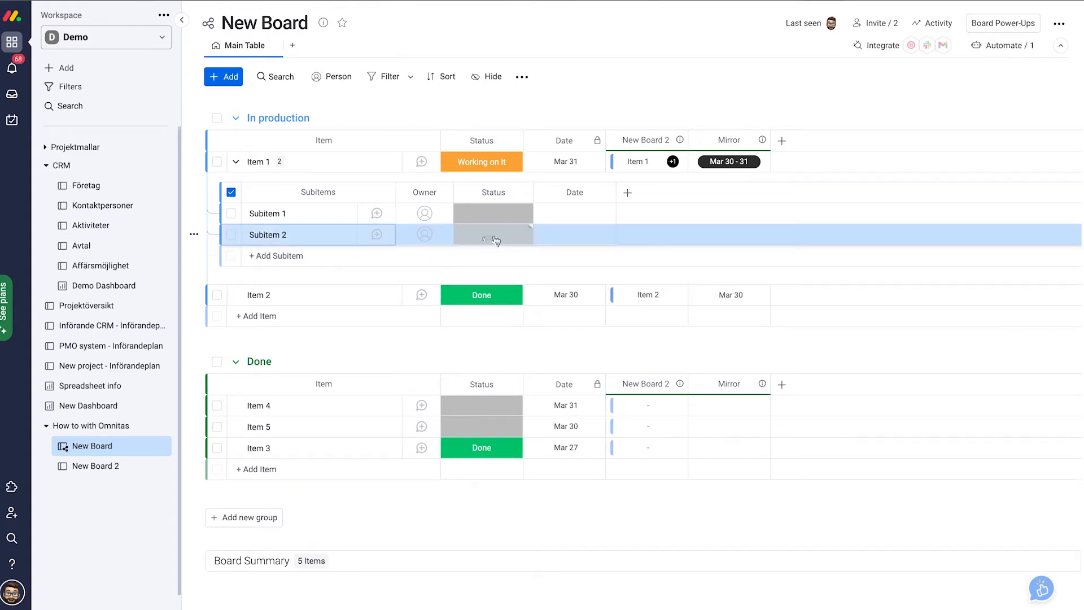
Mark Subitem 1 as Working on it and Subitem 2 as Done under Item 1
left_click(493, 213)
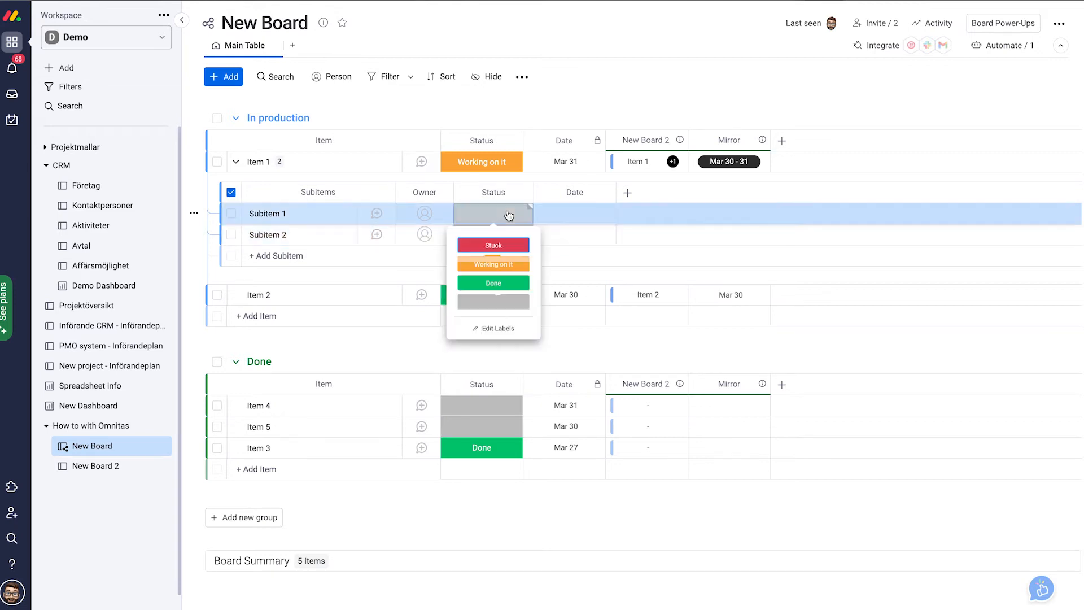
left_click(493, 264)
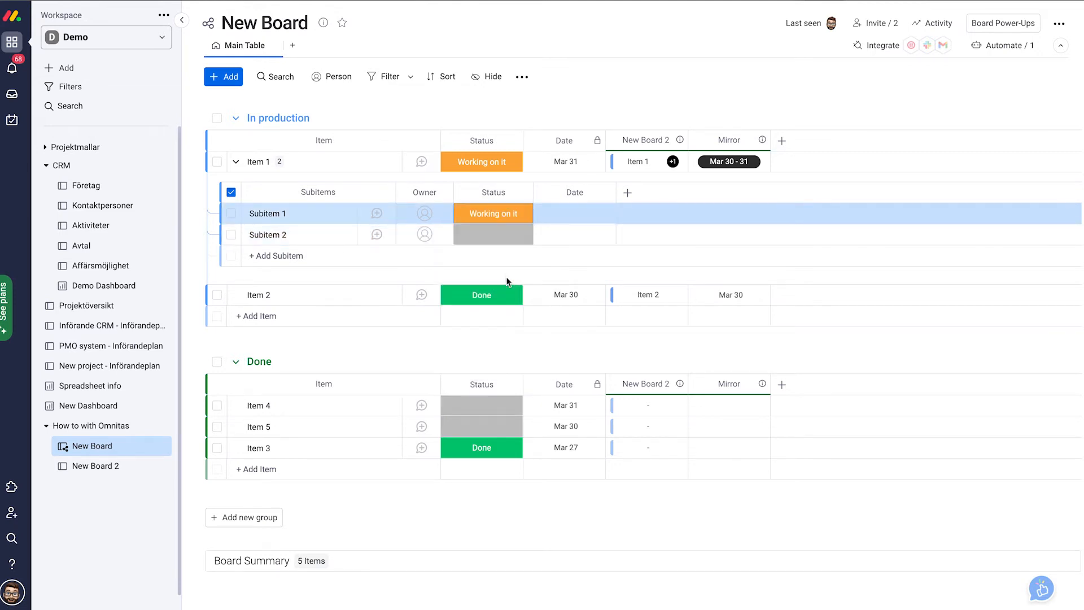
left_click(493, 235)
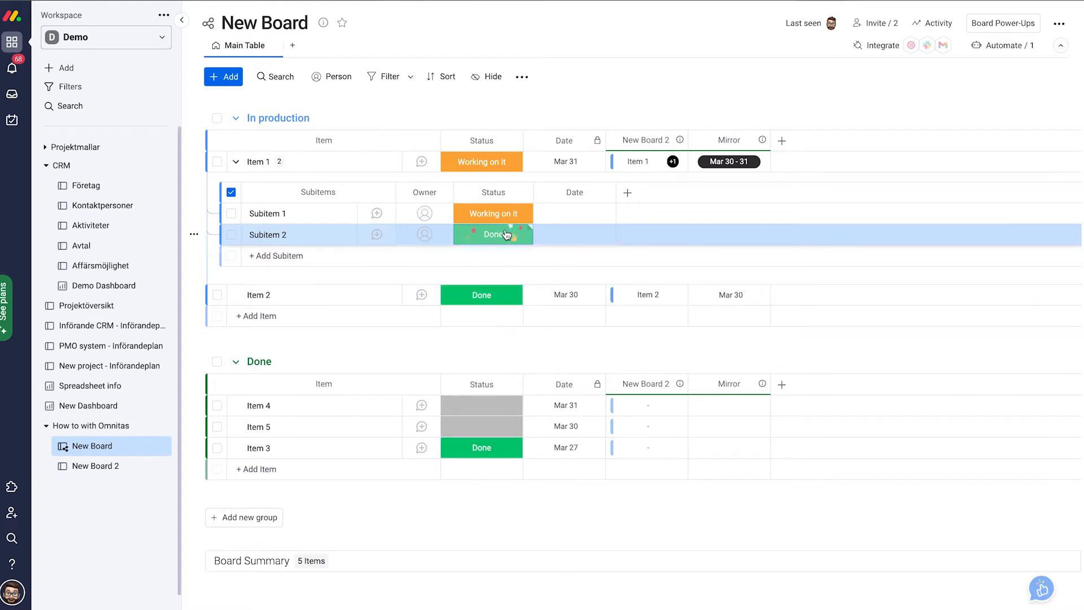
mouse_move(480, 238)
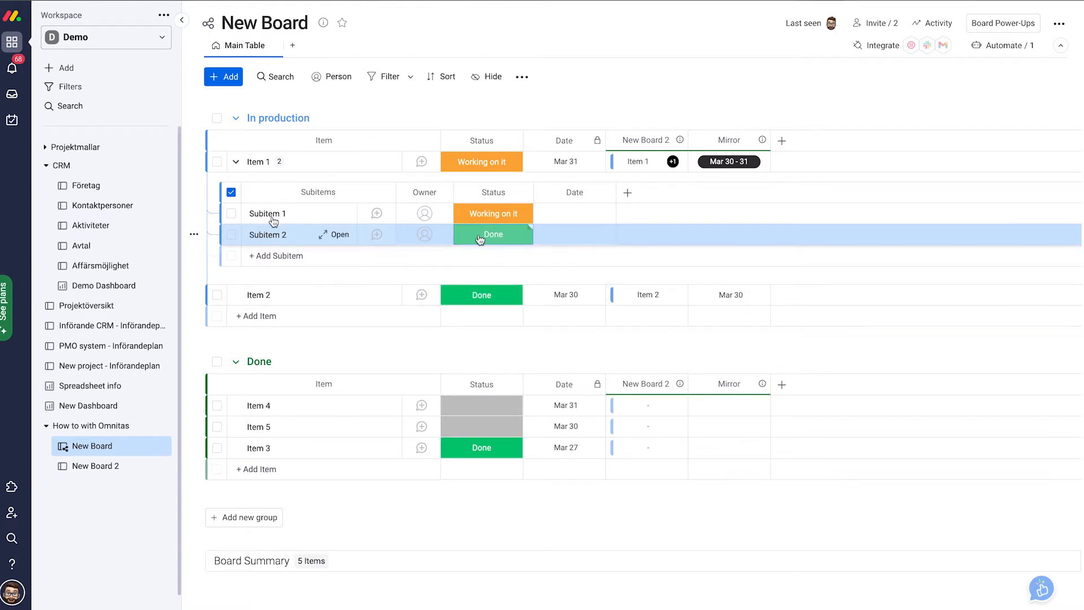
left_click(235, 161)
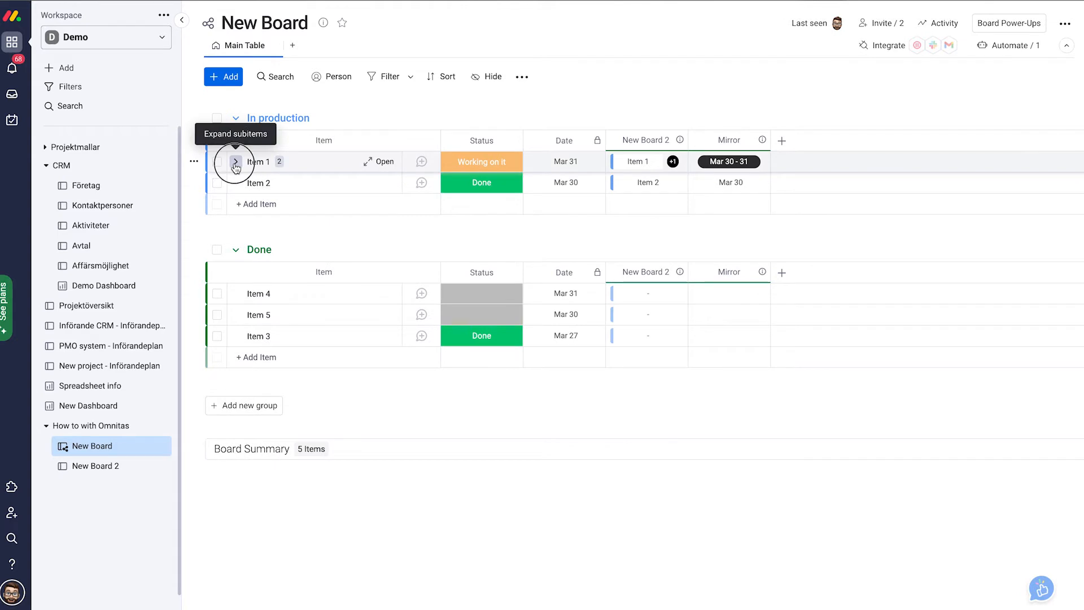
left_click(236, 162)
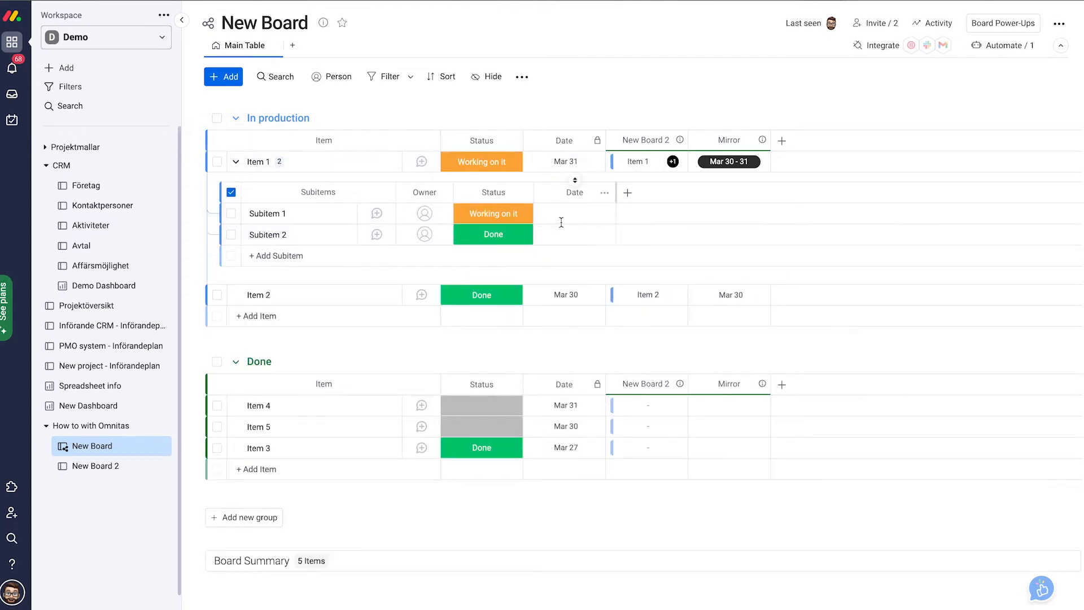
Show the subitem Status summary on parent items, adding a 'Status on Subitems' column
left_click(522, 193)
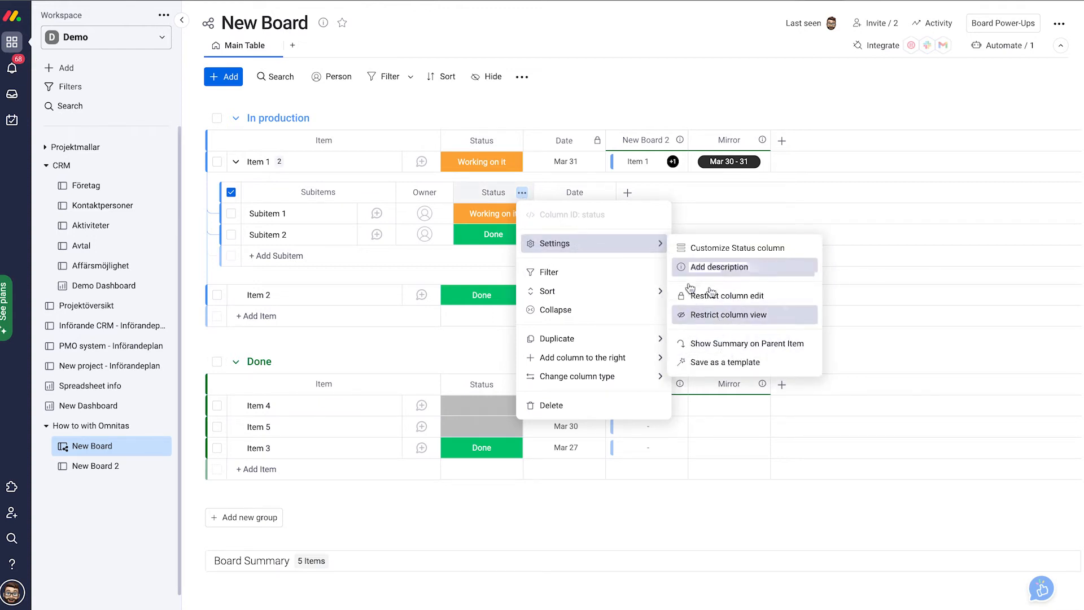
mouse_move(738, 343)
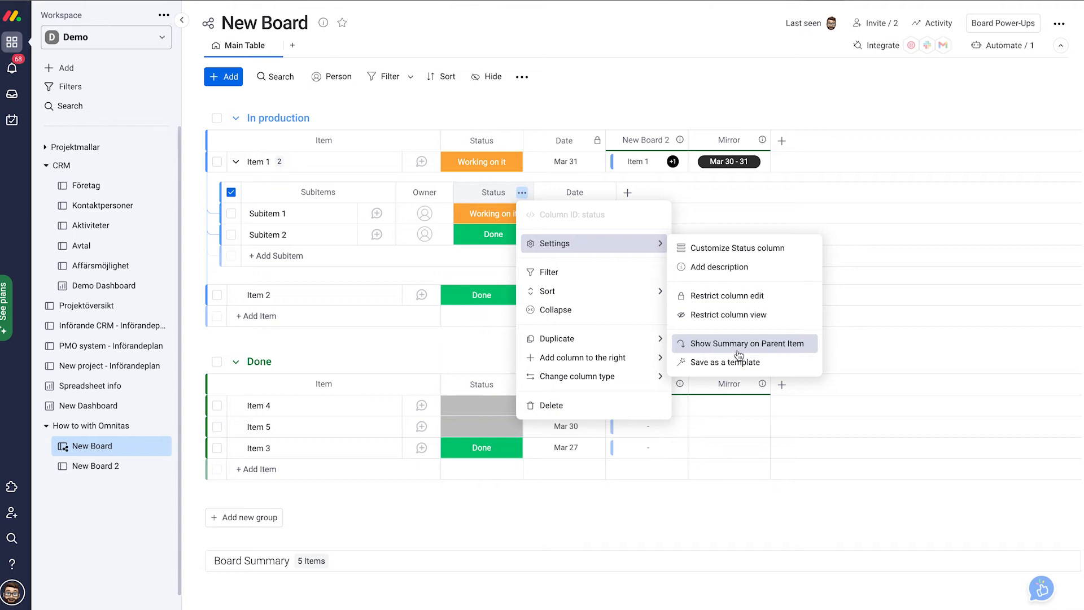
left_click(745, 343)
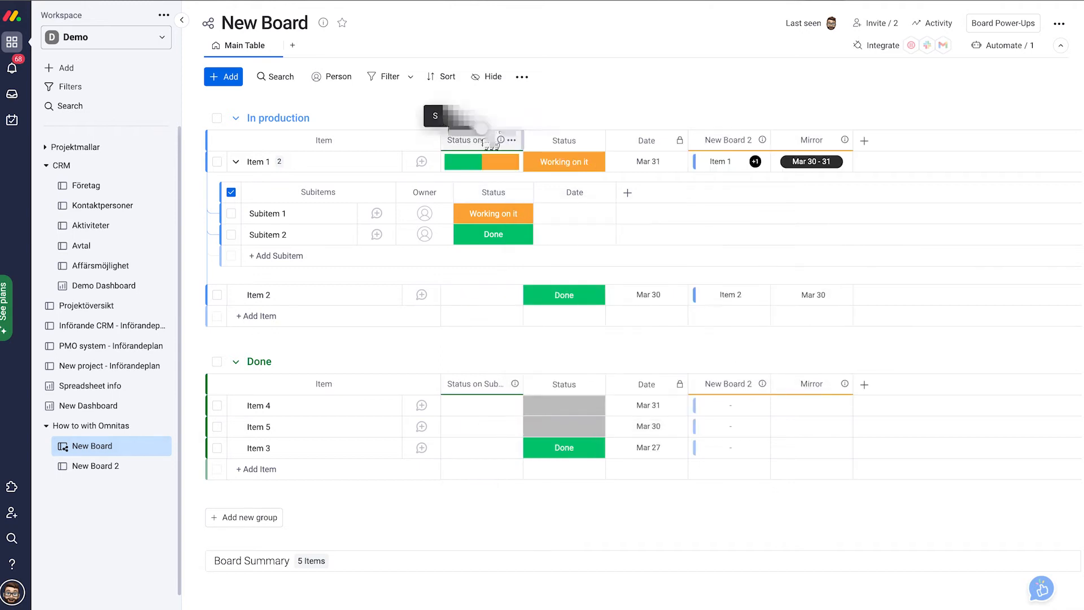
mouse_move(467, 140)
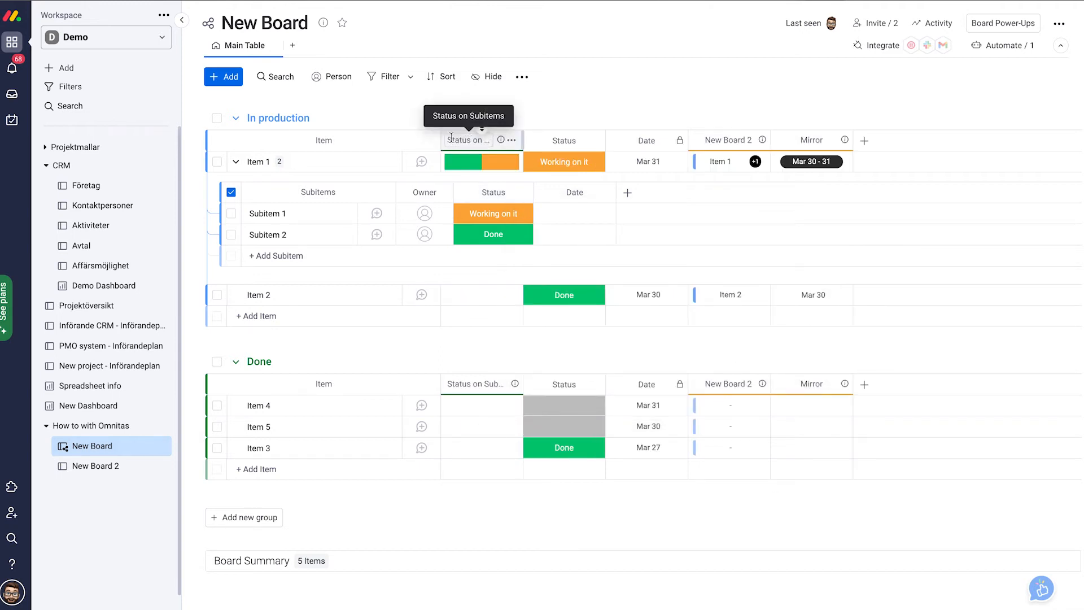
Rename the 'Status on Subitems' summary column to 'Omnitas Status'
double_click(468, 140)
type("Omnitas Status")
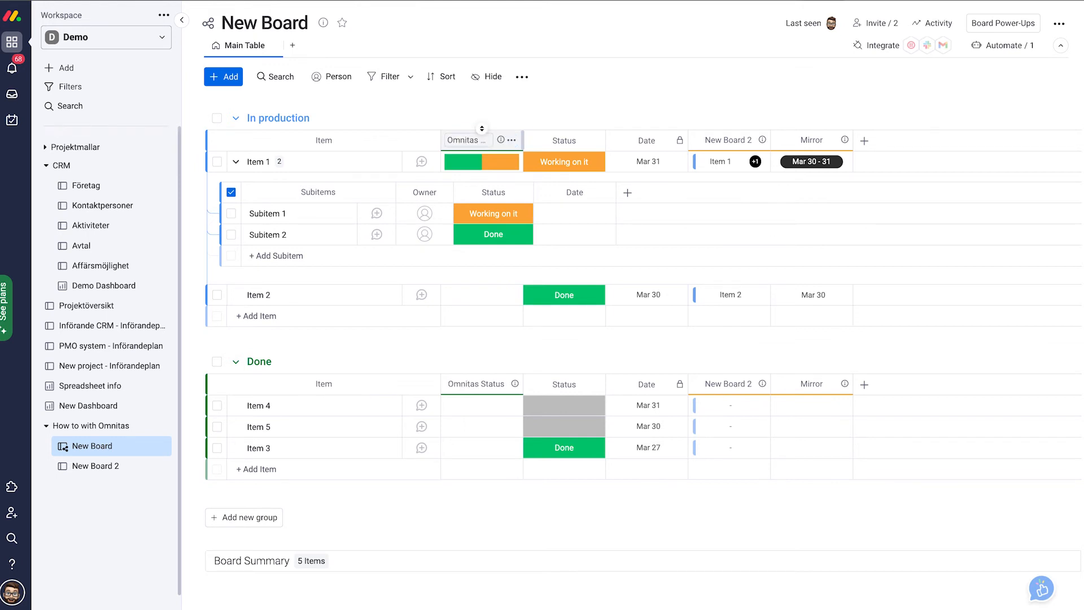
mouse_move(639, 290)
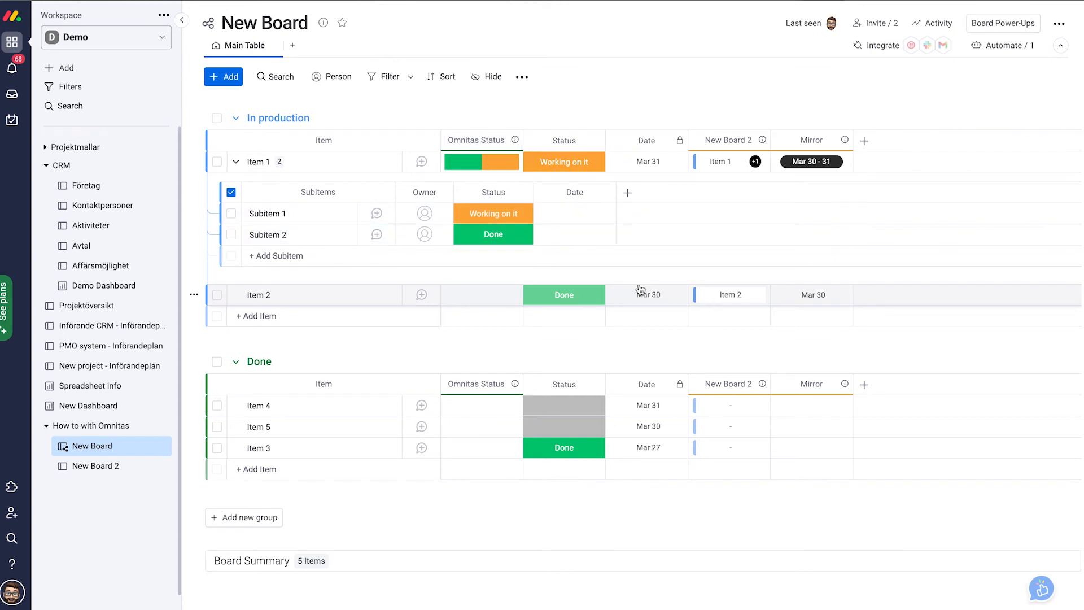
mouse_move(543, 201)
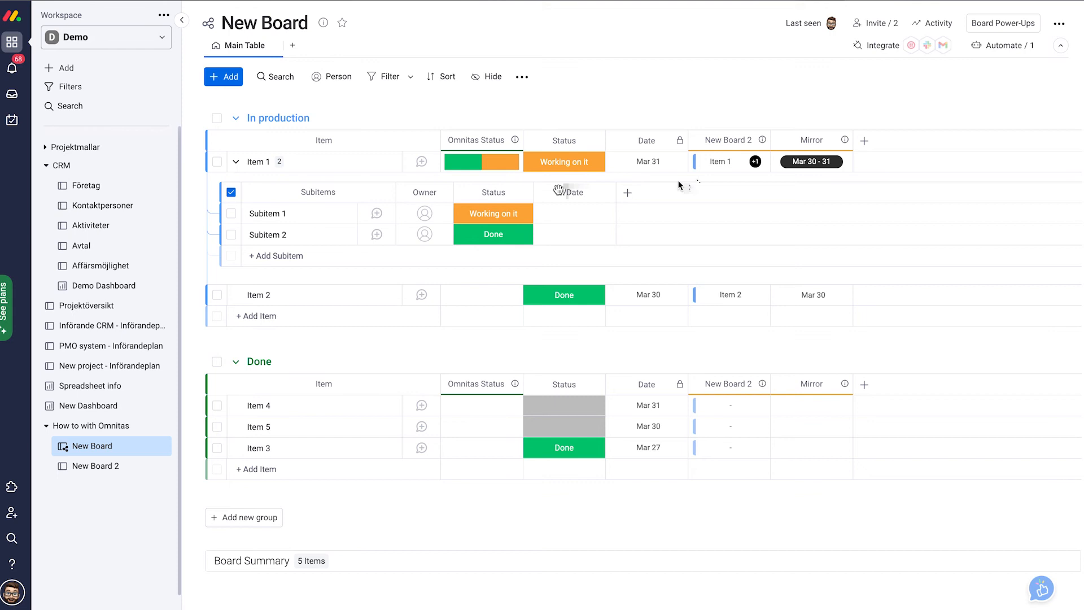
mouse_move(725, 162)
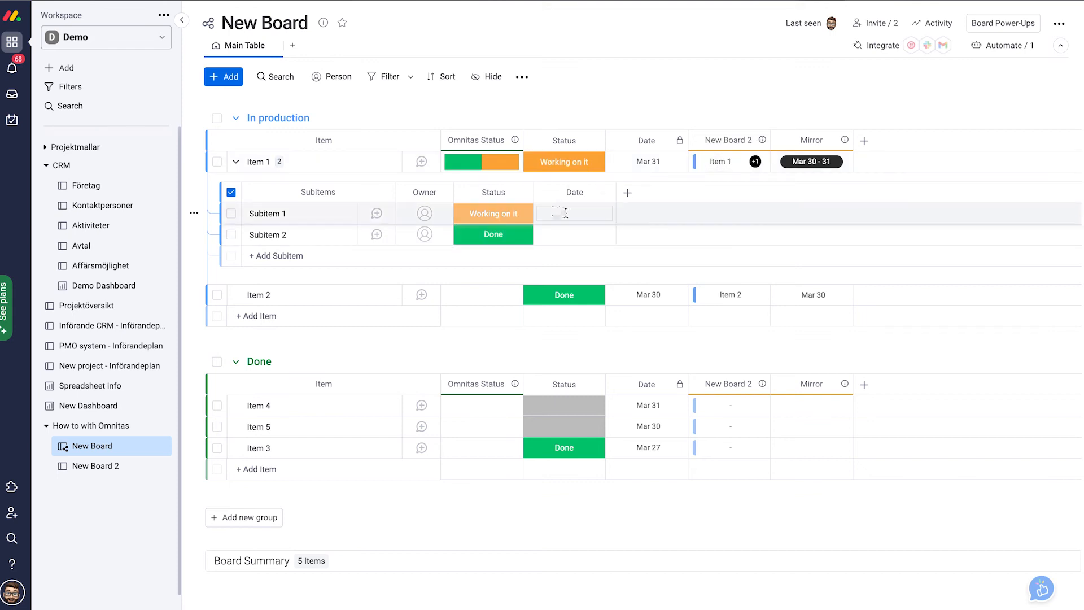
Set Subitem 1's date to Mar 29 and Subitem 2's date to Mar 31
left_click(575, 213)
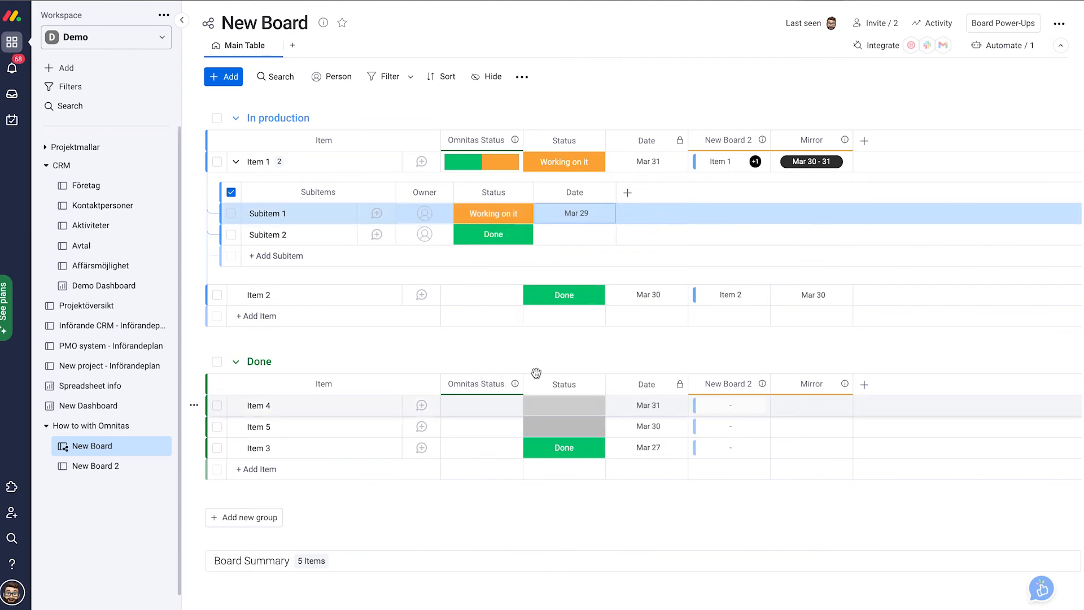
left_click(573, 233)
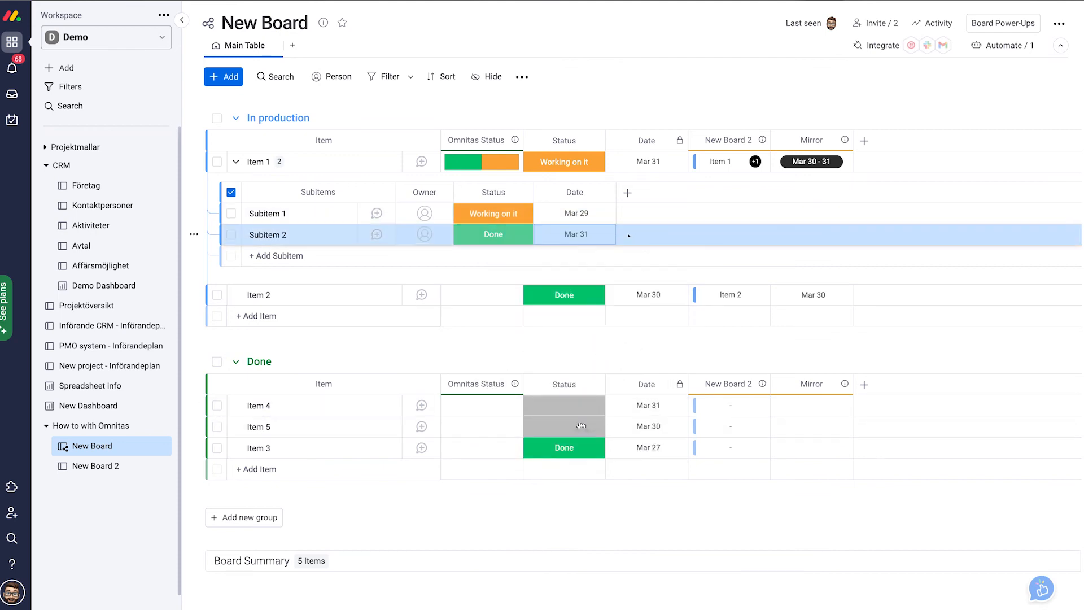
left_click(606, 192)
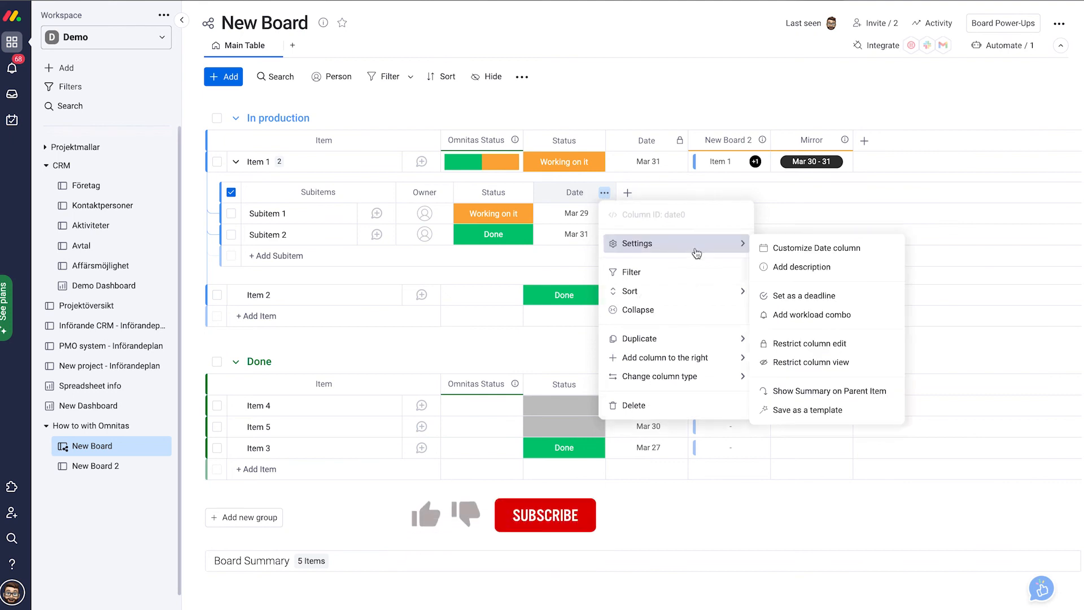